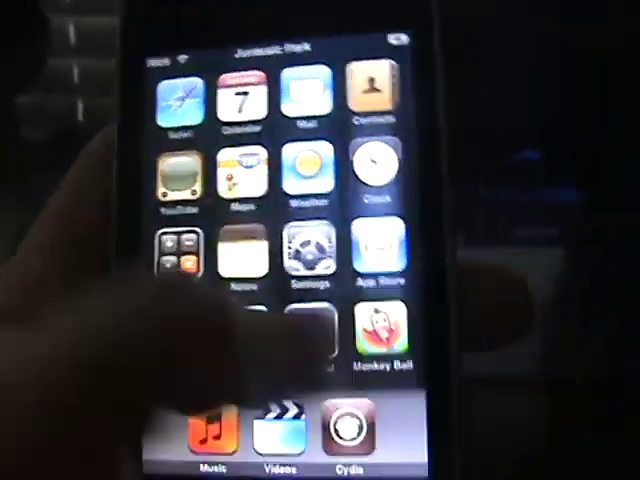
scroll("left", 3)
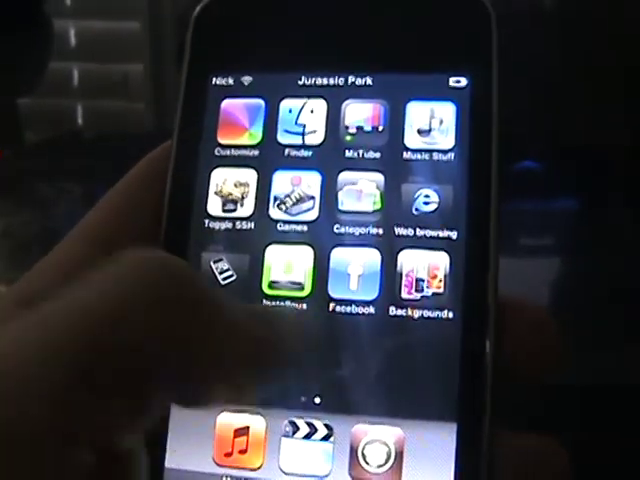